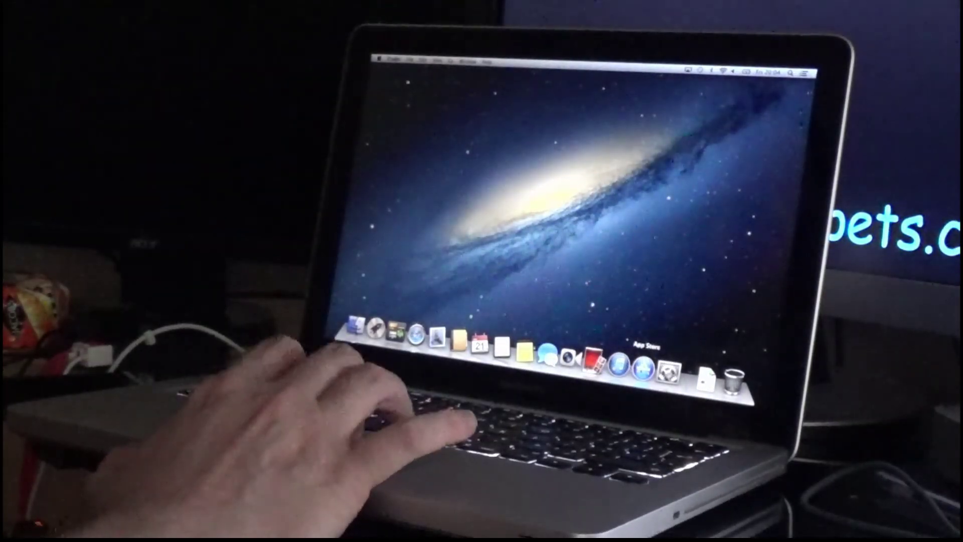
Launch the App Store from its Dock icon so its storefront starts loading
click(644, 364)
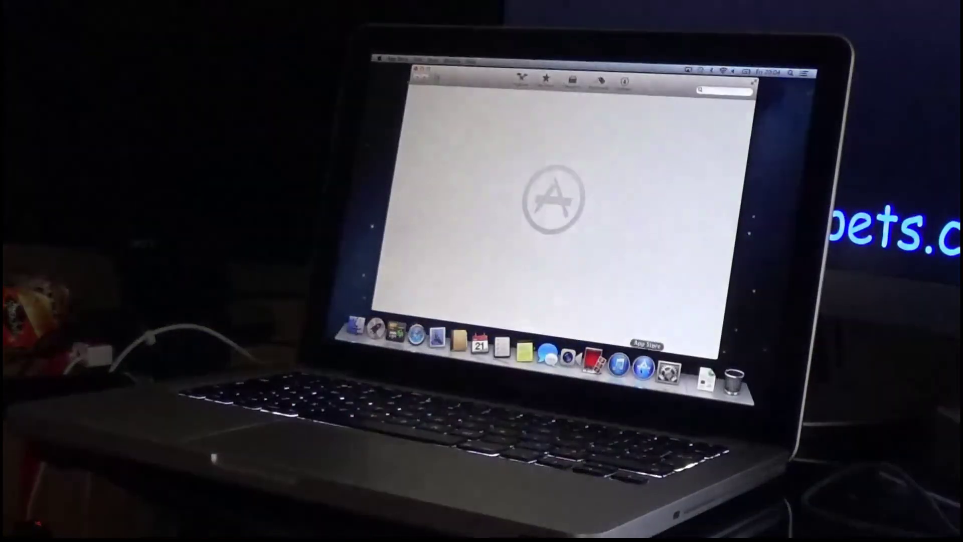